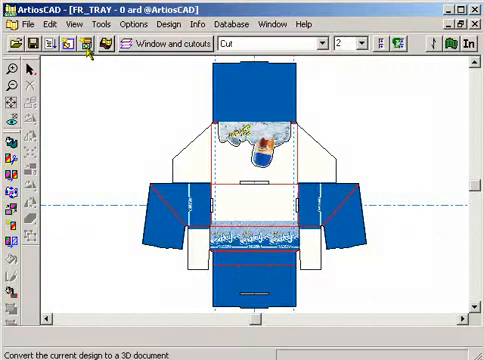
# Convert the flat FR_TRAY design to a 3D document via File > Convert to 3D.
pyautogui.click(25, 23)
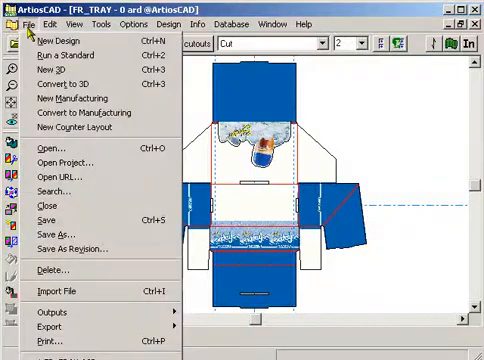
pyautogui.moveTo(62, 83)
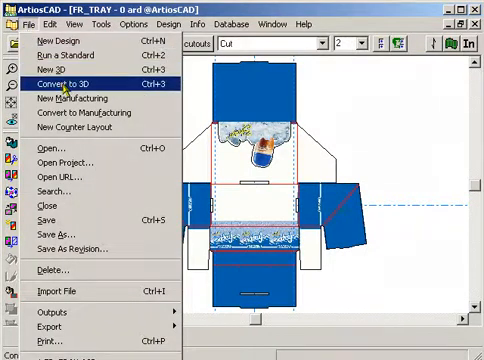
pyautogui.click(74, 76)
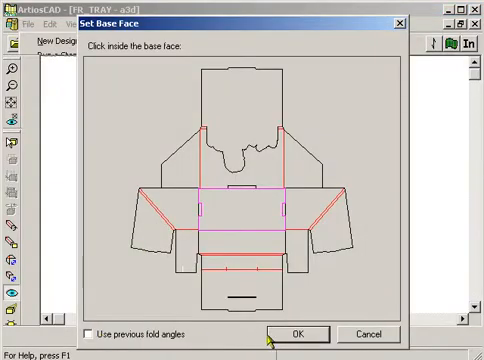
# Accept the base face and enable Show board thickness in View Mode.
pyautogui.click(294, 334)
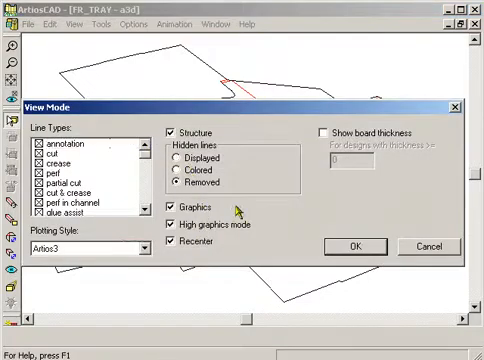
pyautogui.click(323, 131)
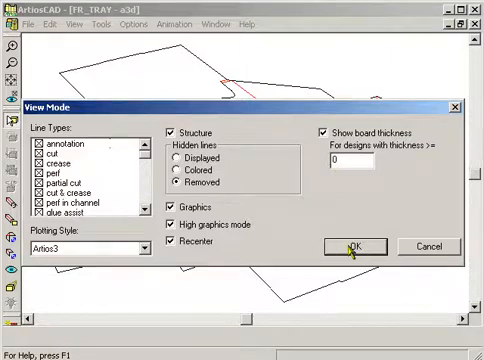
pyautogui.click(354, 246)
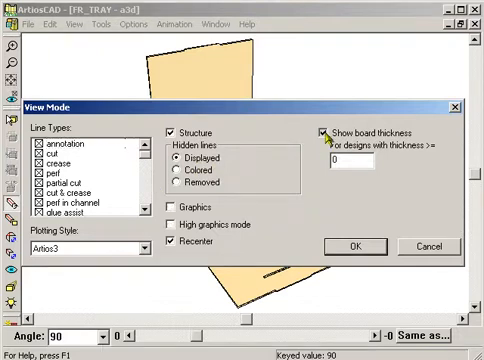
# Turn Show board thickness off in View Mode for the 90-degree folded tray.
pyautogui.click(322, 131)
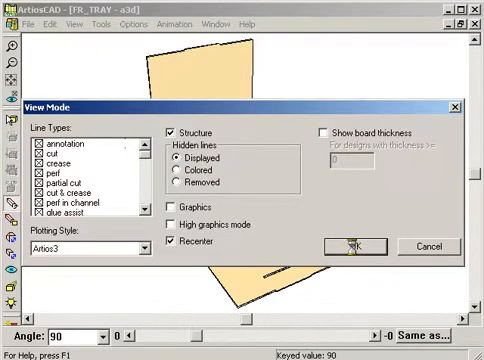
pyautogui.click(347, 247)
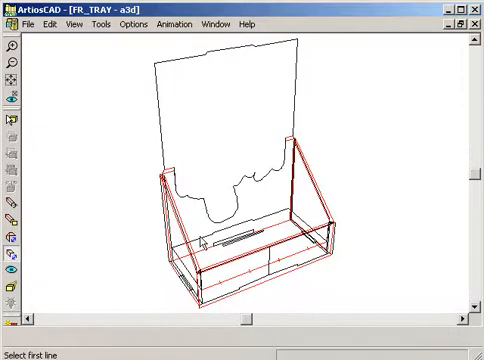
# Pick the first tray line, then render with hidden lines removed, graphics and board thickness.
pyautogui.click(205, 240)
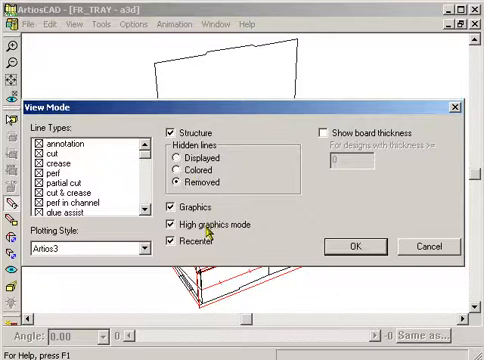
pyautogui.click(322, 131)
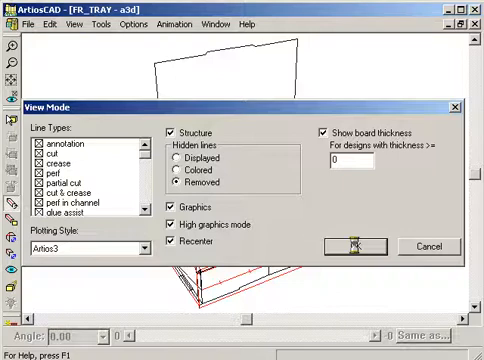
pyautogui.click(347, 246)
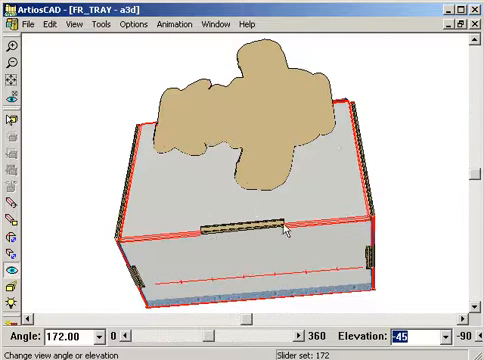
pyautogui.moveTo(198, 148)
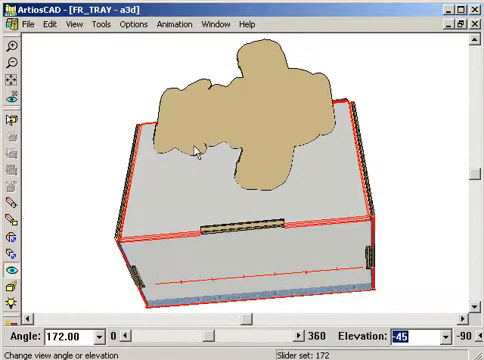